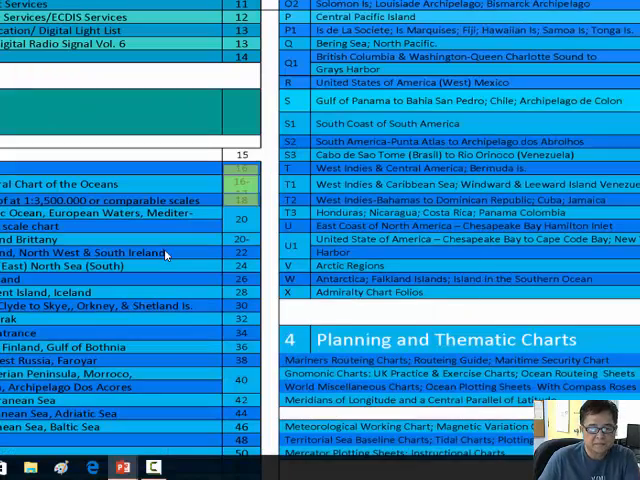
{"action": "scroll", "scroll_direction": "left", "scroll_amount": 3}
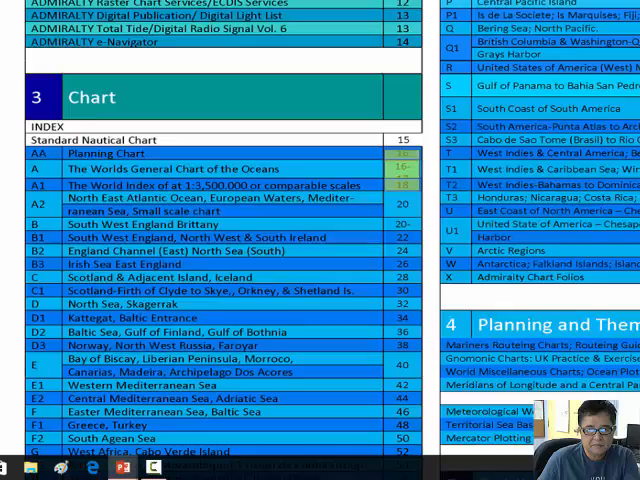
{"action": "scroll", "scroll_direction": "down", "scroll_amount": 3}
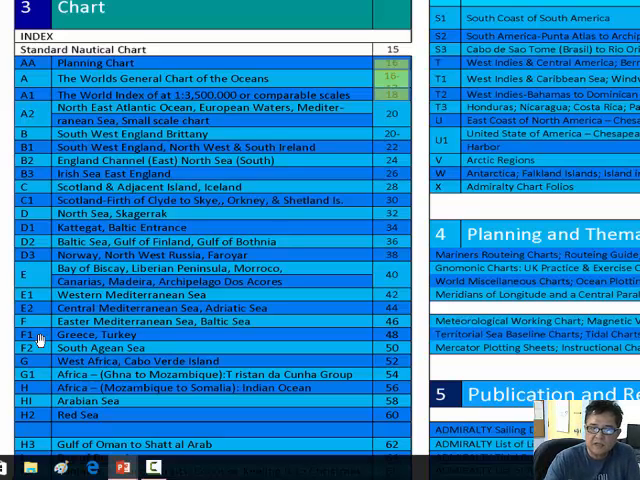
{"action": "mouse_move", "coordinate": [232, 288]}
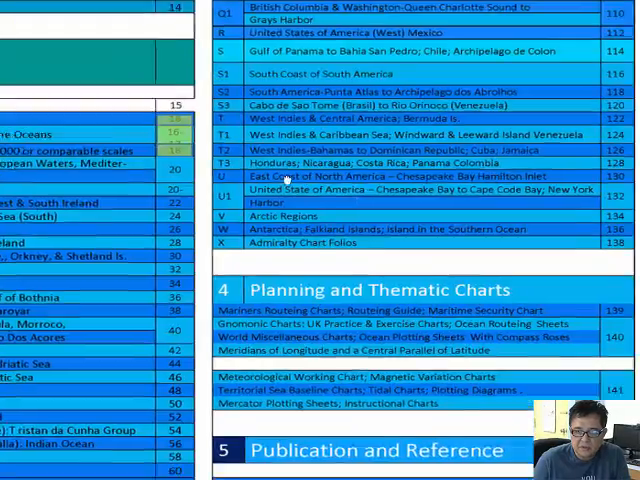
{"action": "scroll", "scroll_direction": "down", "scroll_amount": 3}
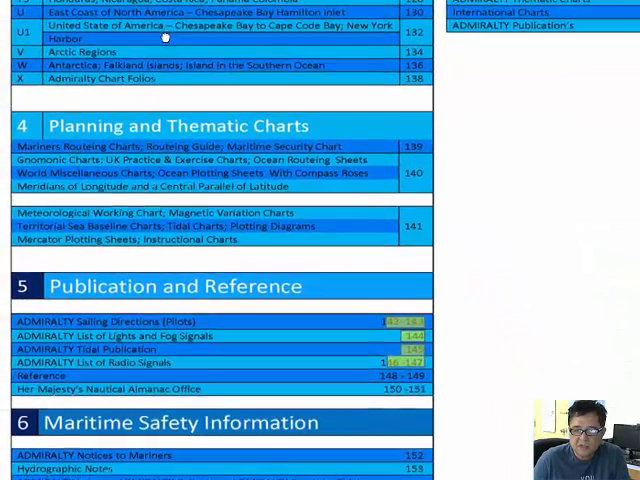
{"action": "scroll", "scroll_direction": "down", "scroll_amount": 3}
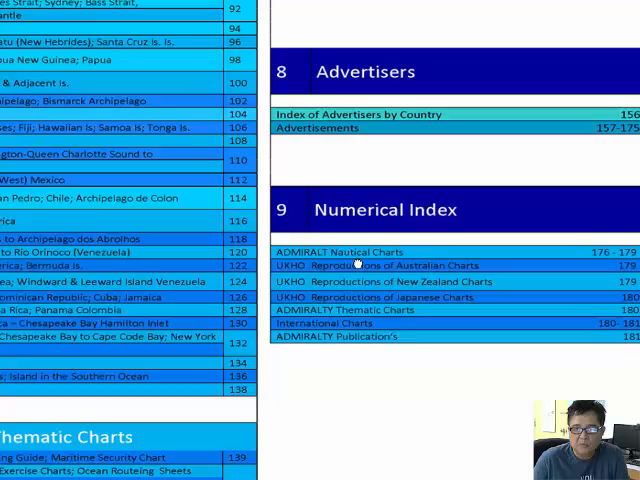